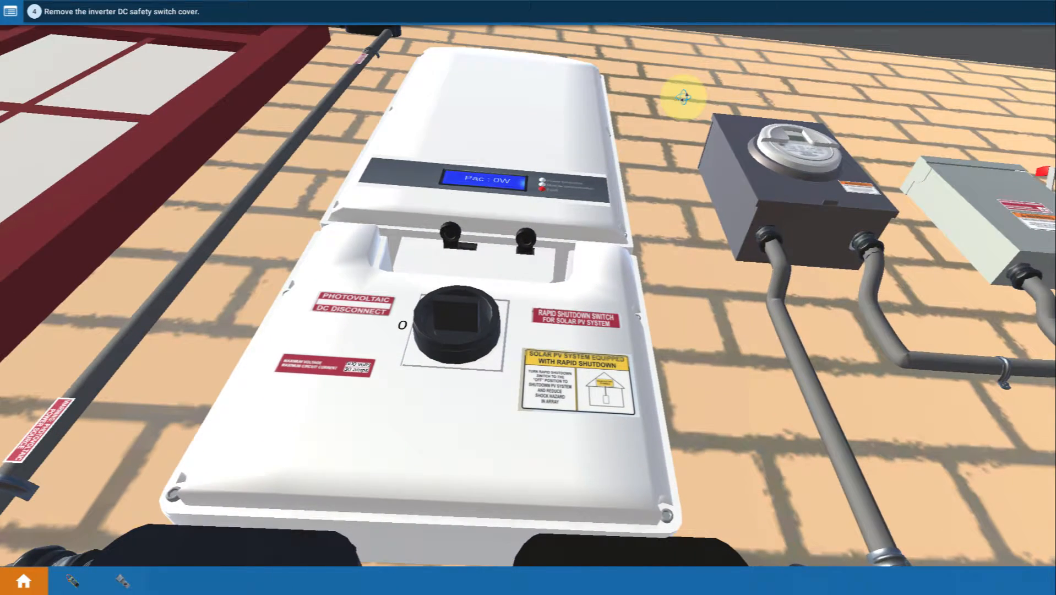
mouse_move(682, 317)
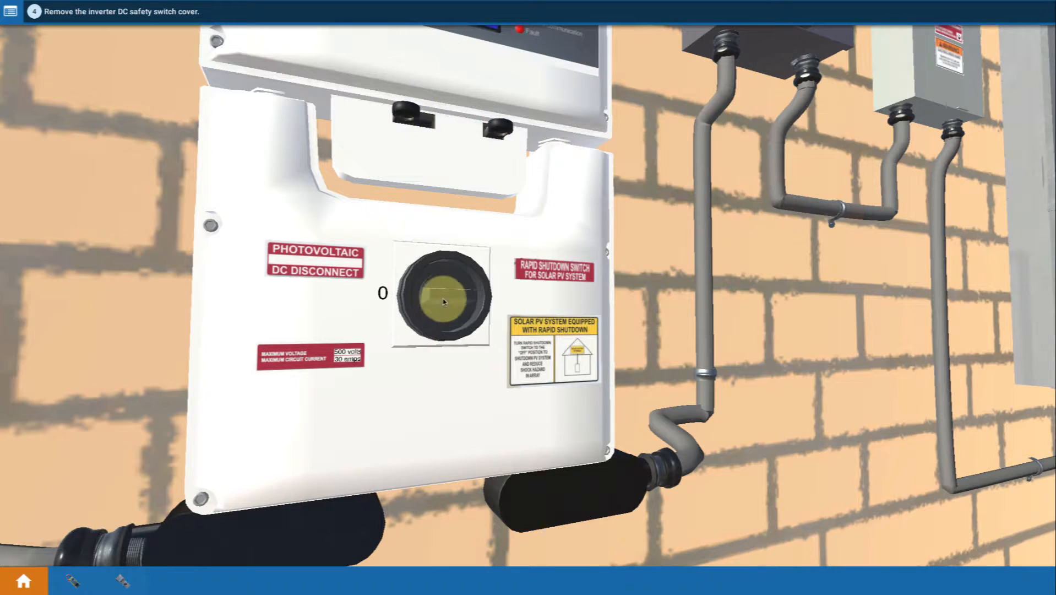
Step: Remove the DC safety switch cover to reveal the red, black and green ground wiring
click(444, 301)
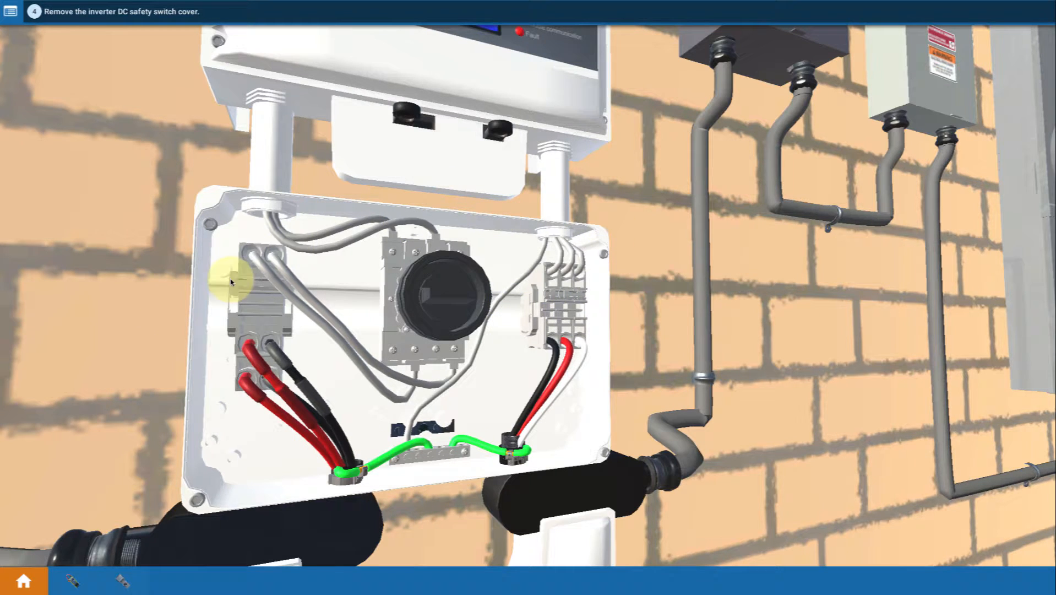
mouse_move(432, 341)
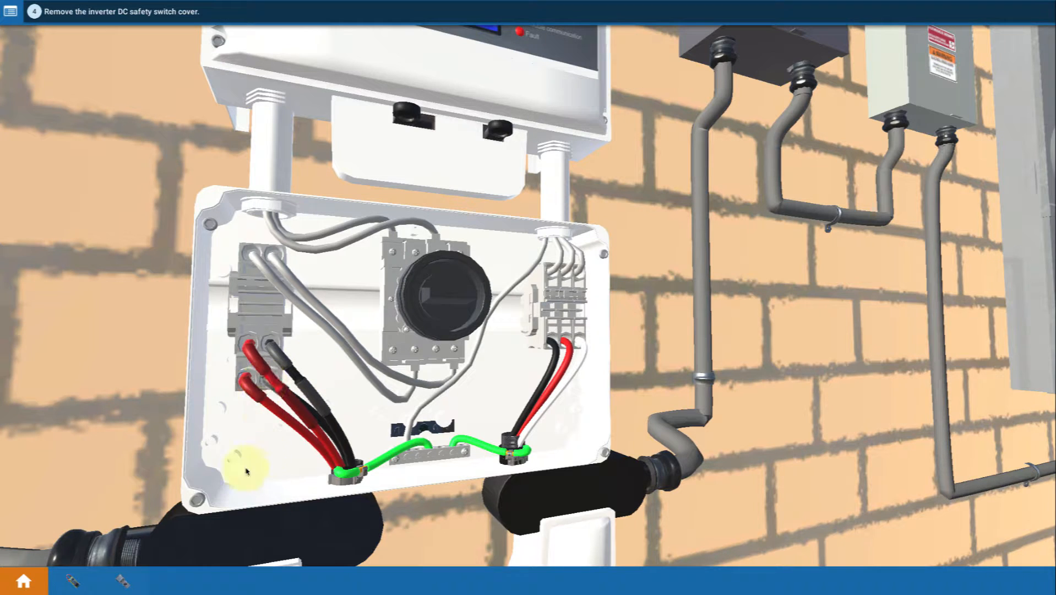
mouse_move(333, 320)
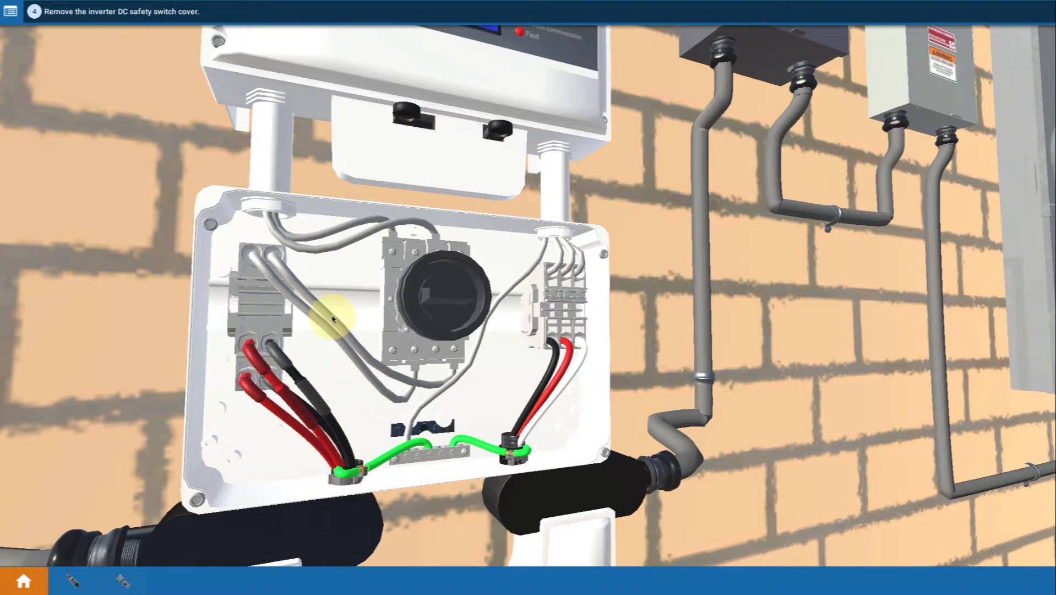
mouse_move(293, 374)
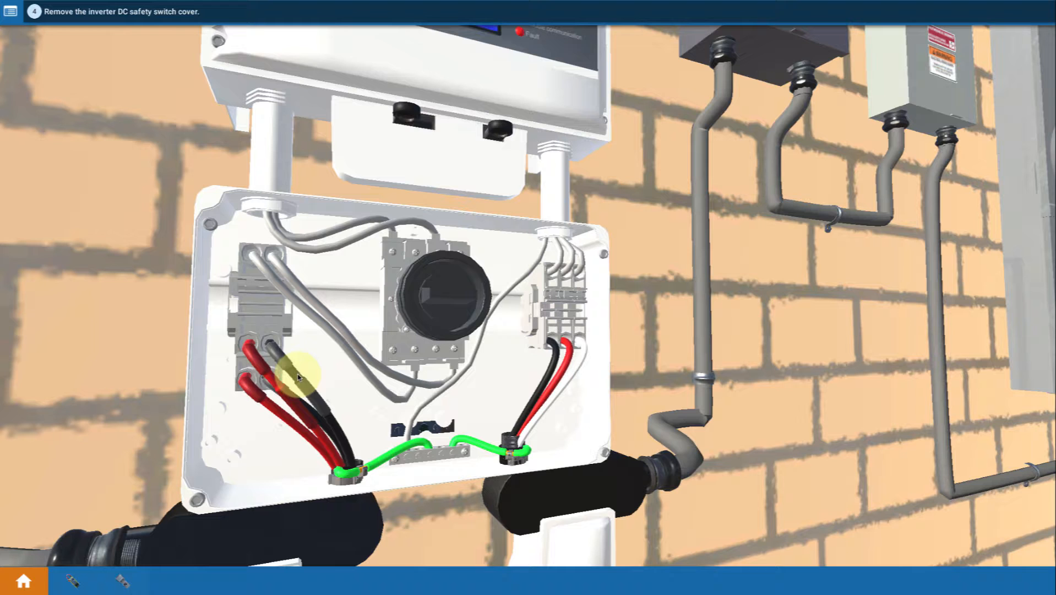
mouse_move(219, 367)
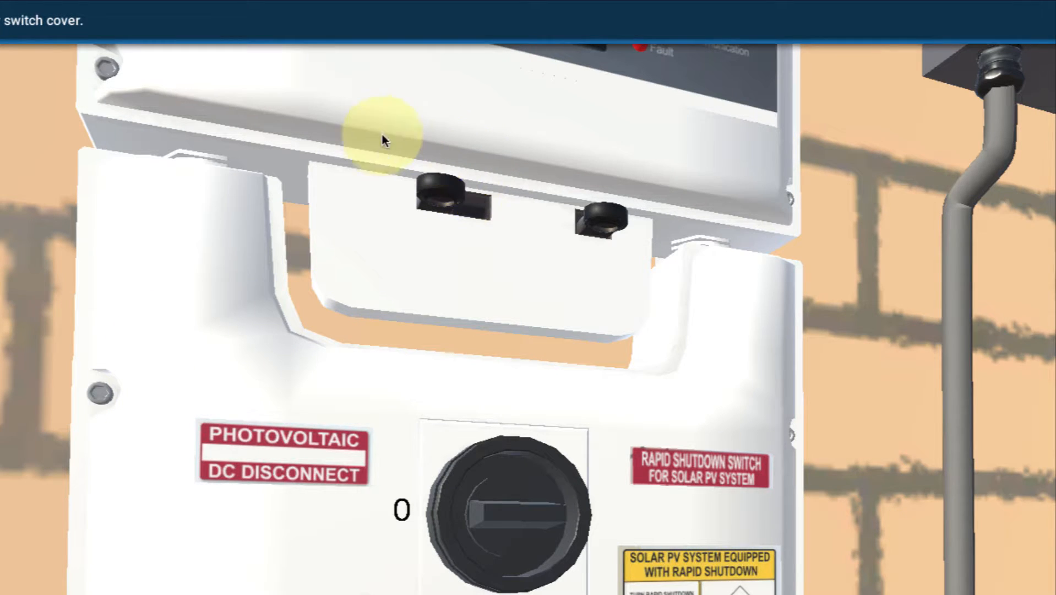
mouse_move(435, 151)
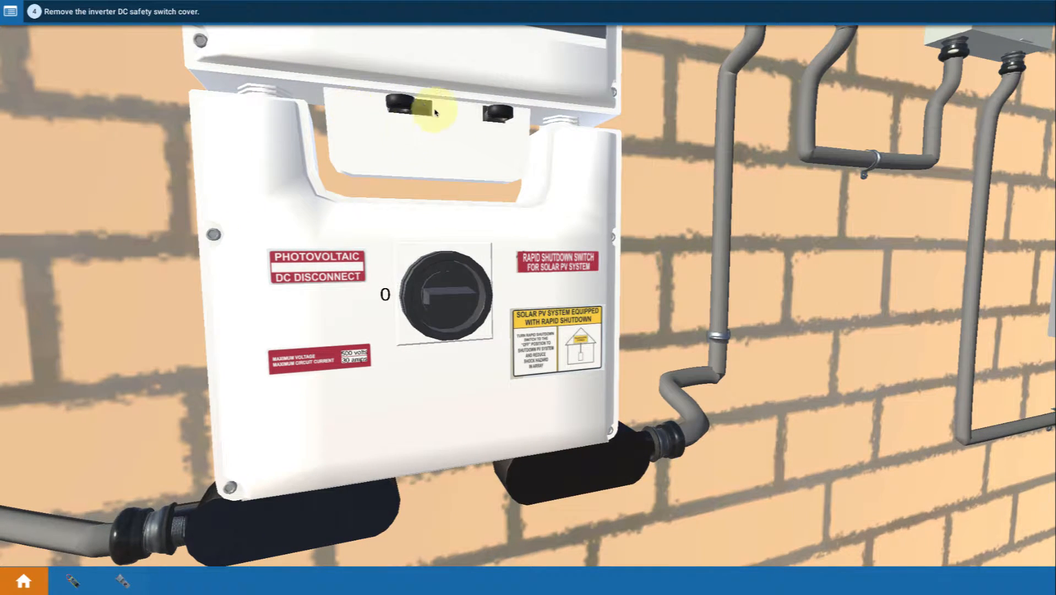
mouse_move(125, 230)
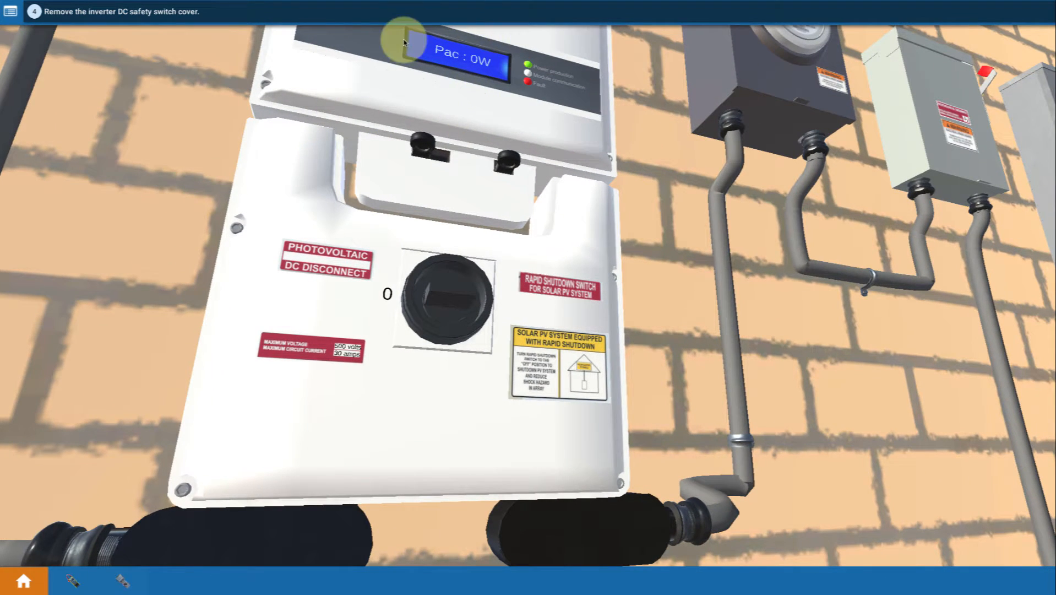
mouse_move(450, 110)
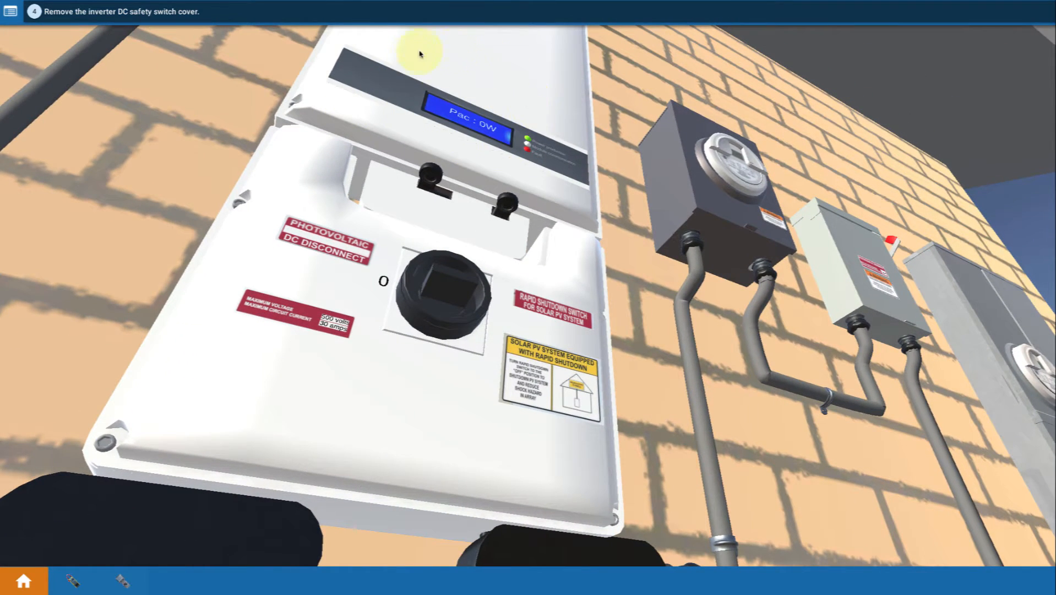
mouse_move(121, 262)
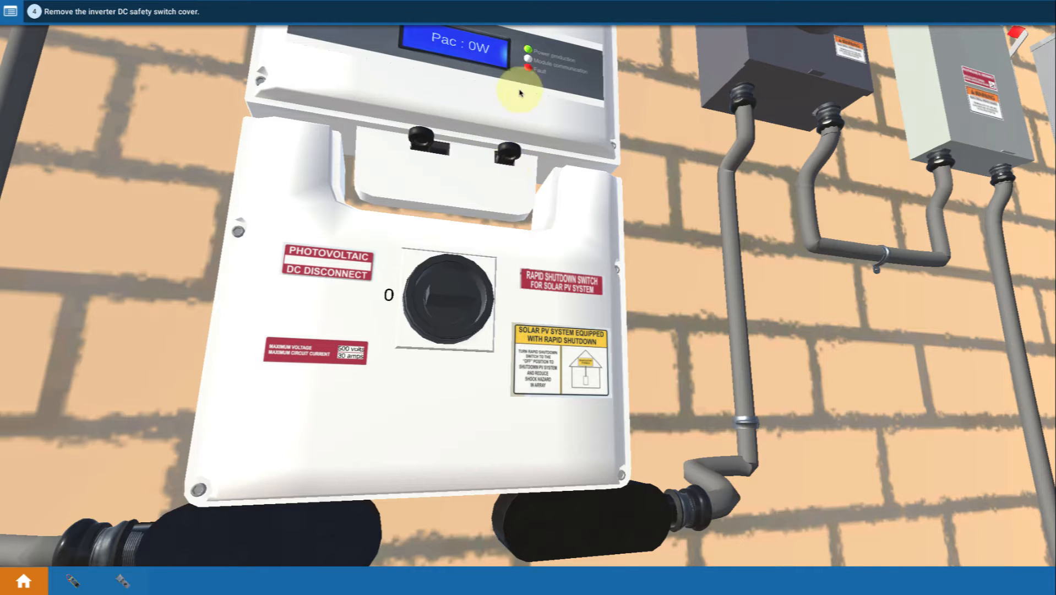
mouse_move(475, 78)
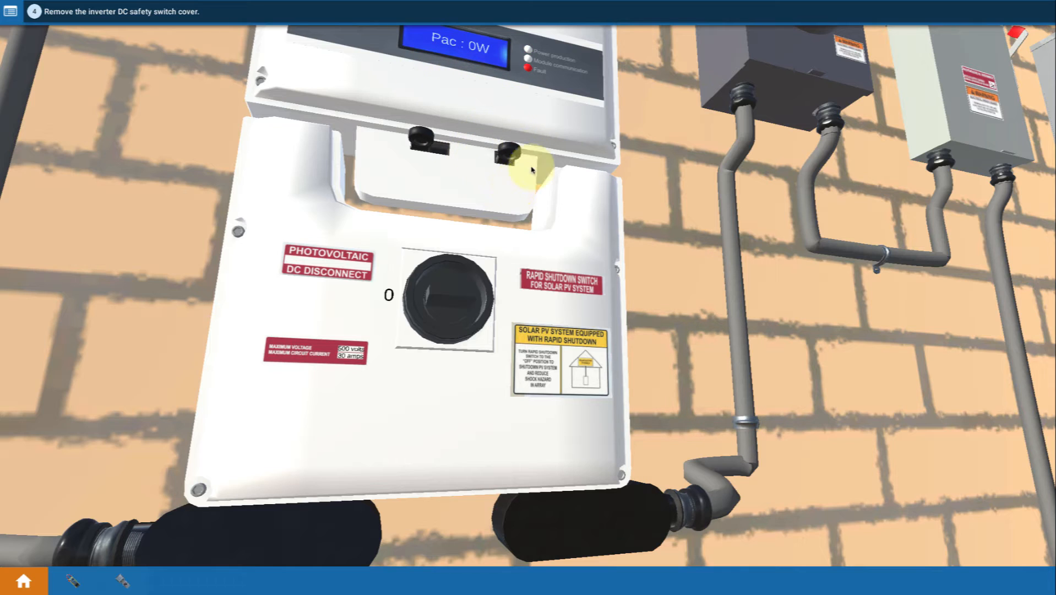
mouse_move(446, 97)
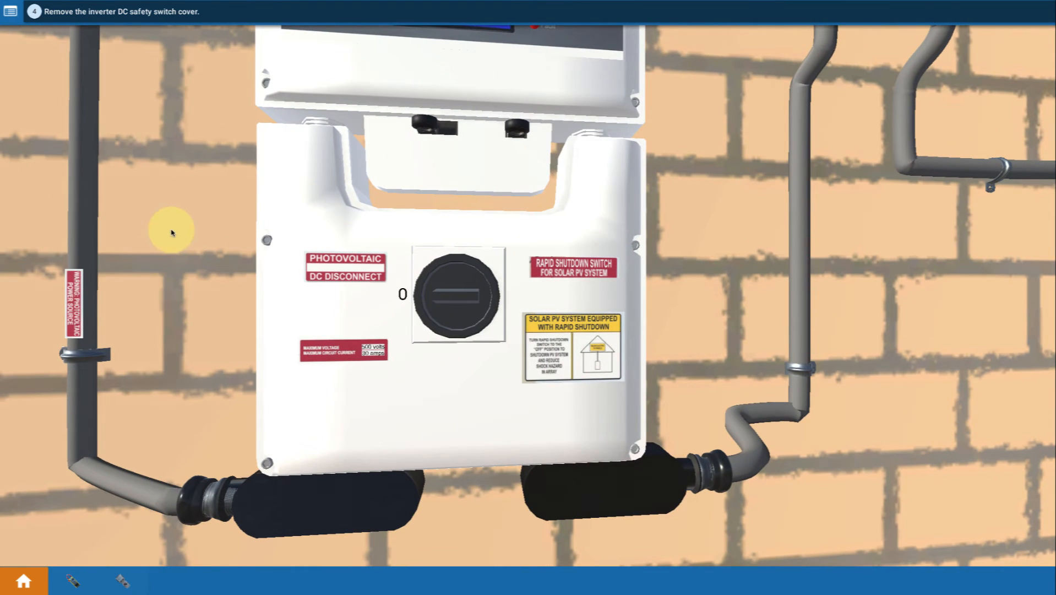
mouse_move(187, 209)
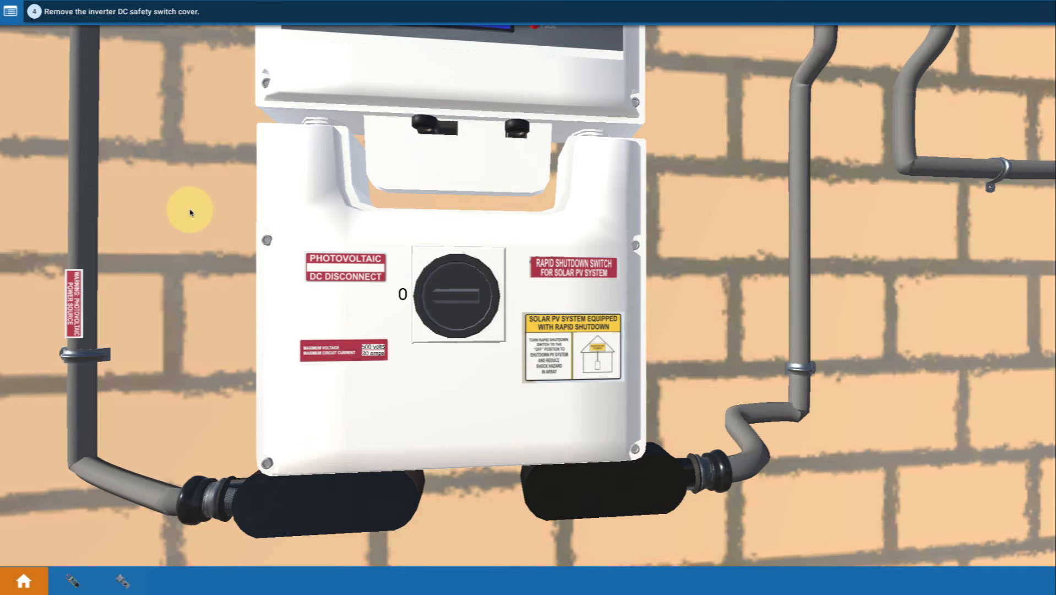
mouse_move(190, 217)
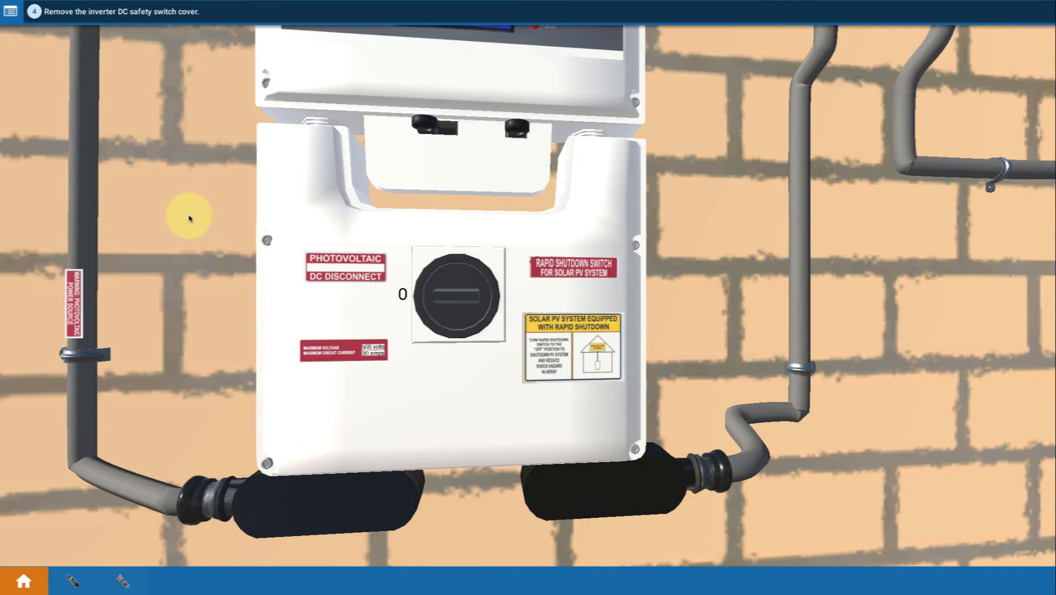